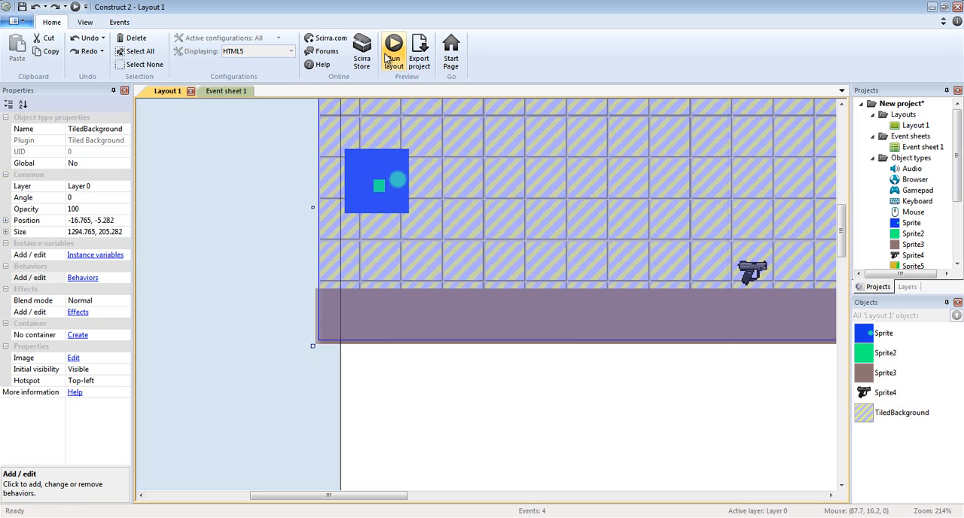
mouse_move(240, 313)
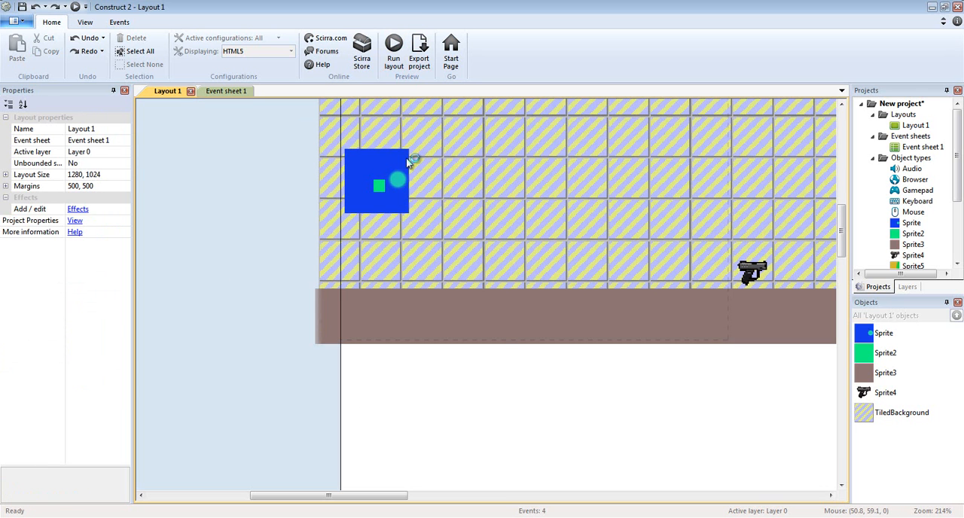
Run the layout so the preview shows the gun pinned to the blue player box
click(393, 51)
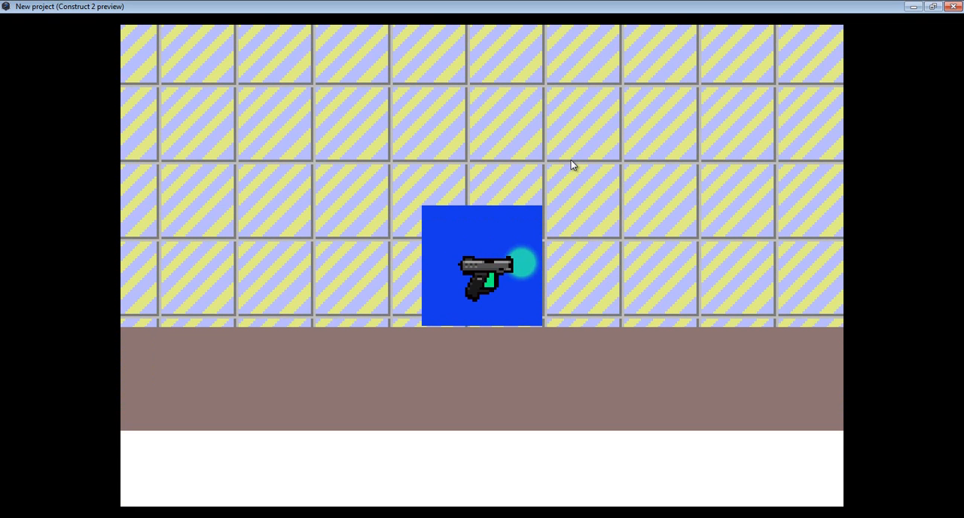
mouse_move(922, 126)
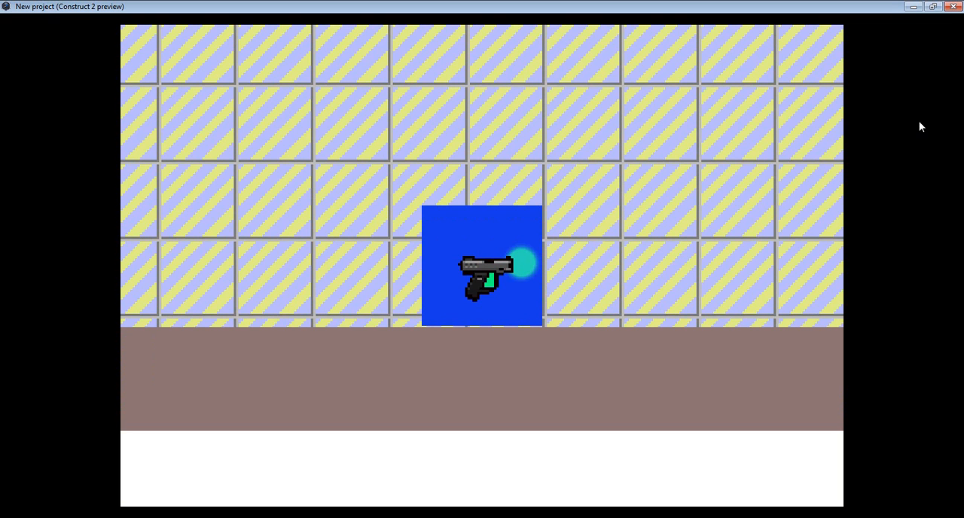
mouse_move(952, 6)
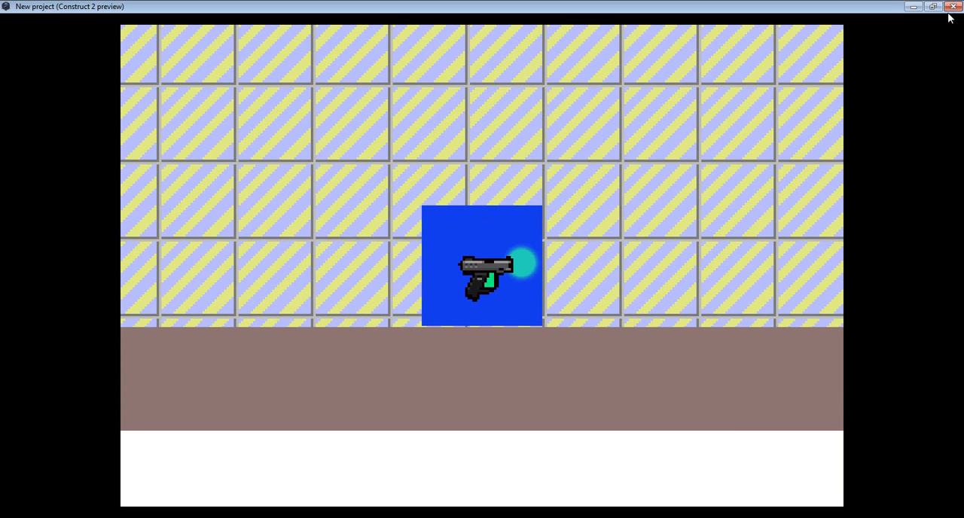
Close the preview, start File > New and cancel the template chooser to return to the layout
click(946, 6)
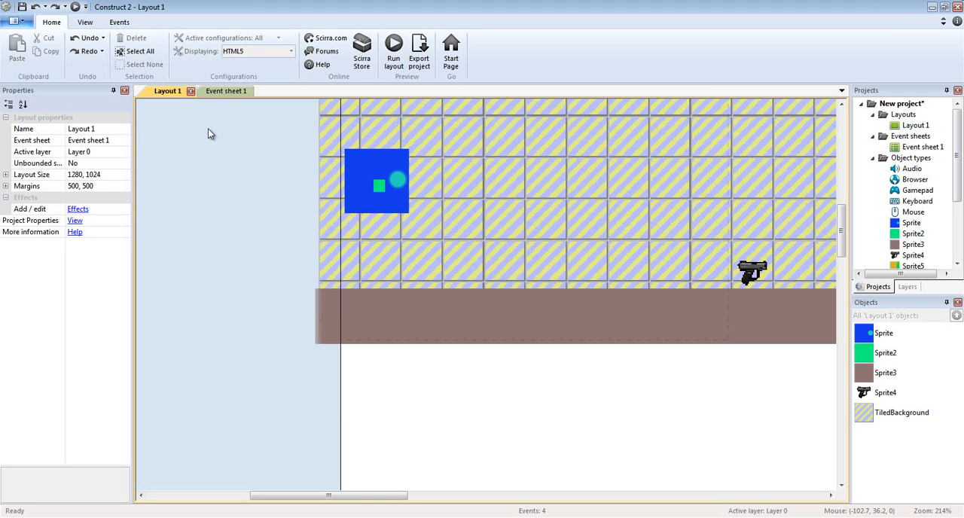
mouse_move(319, 156)
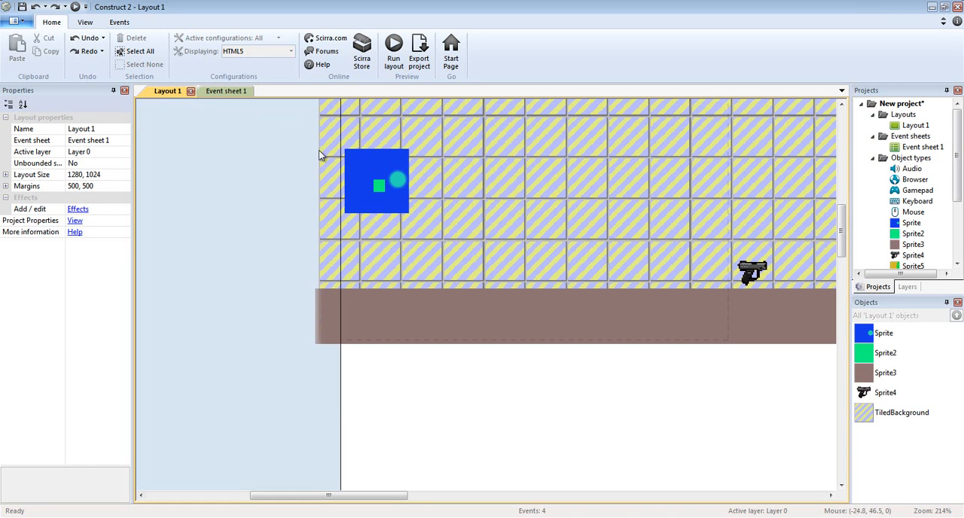
click(15, 21)
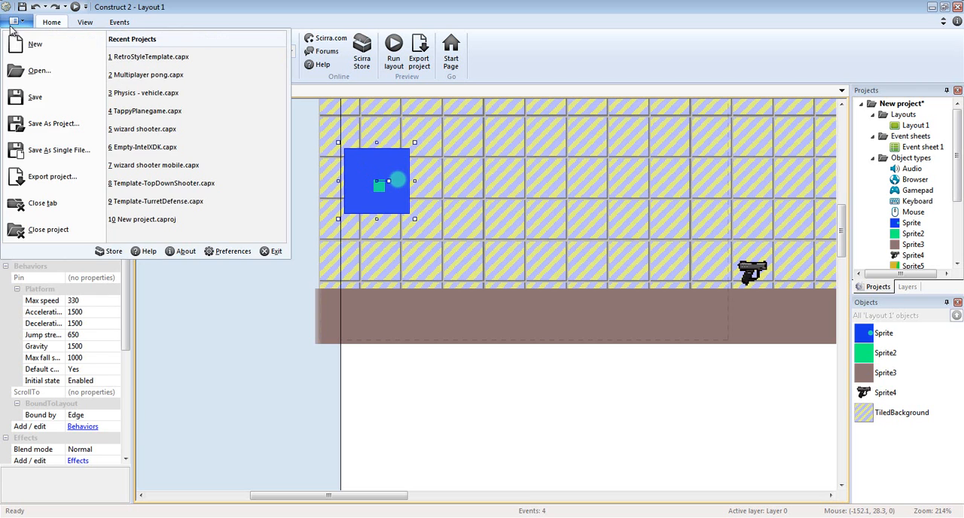
click(35, 44)
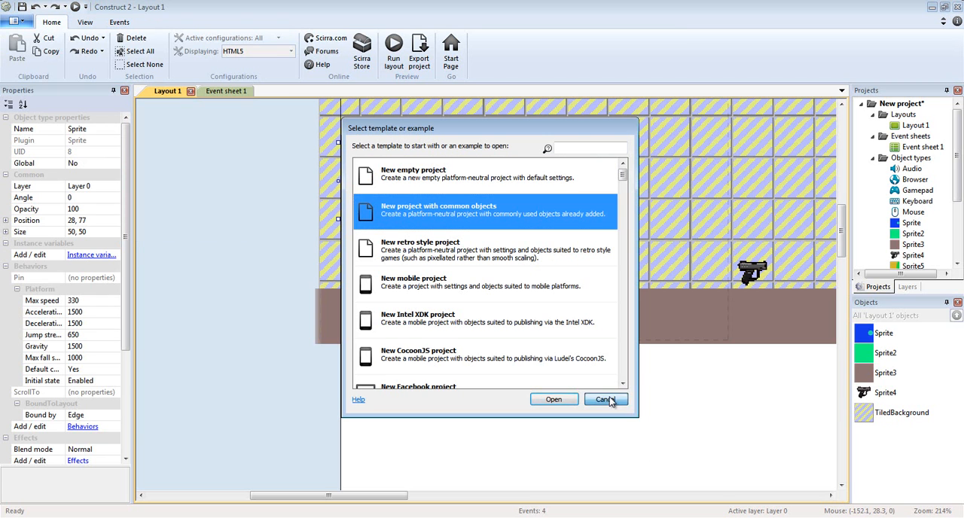
click(606, 399)
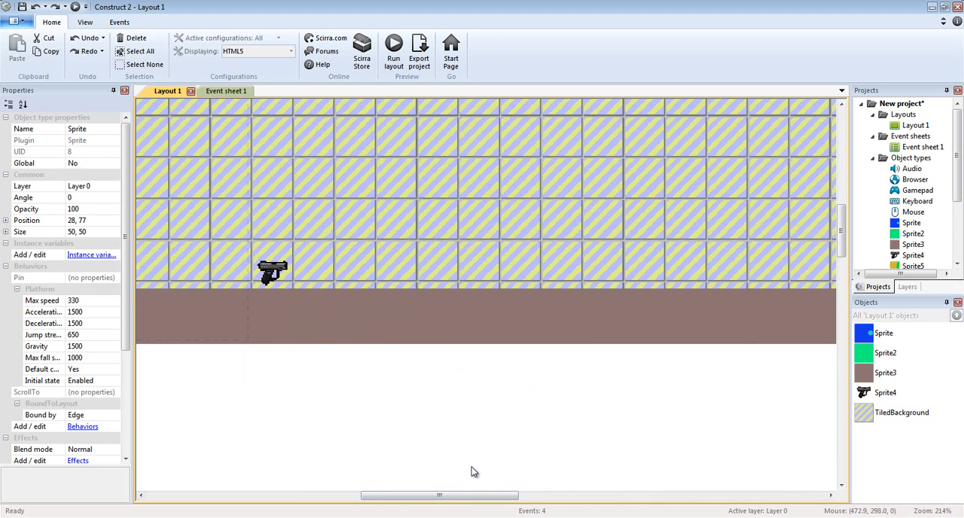
scroll(down, 3)
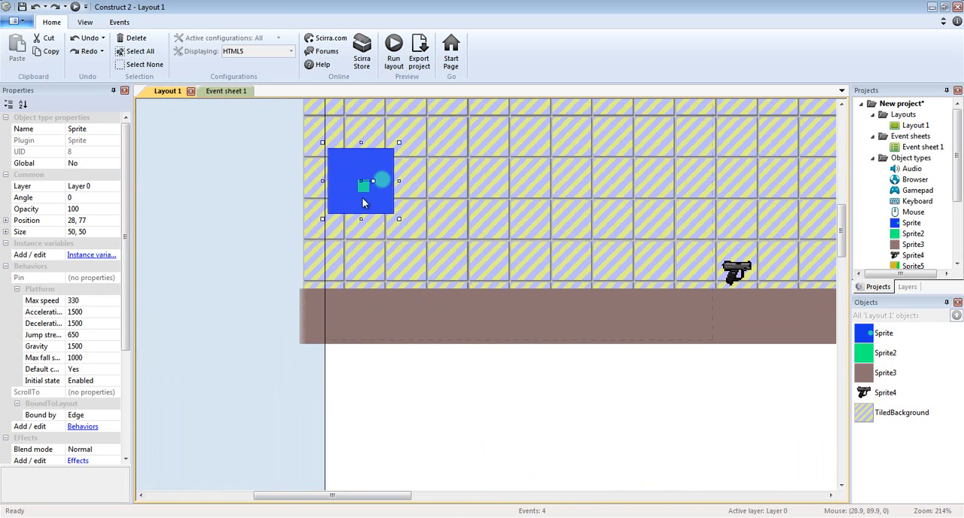
click(365, 187)
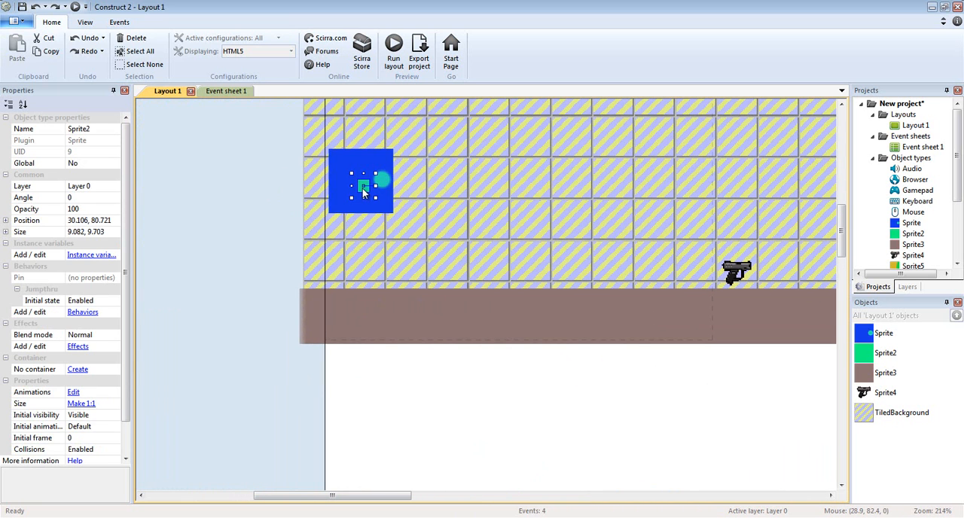
click(737, 271)
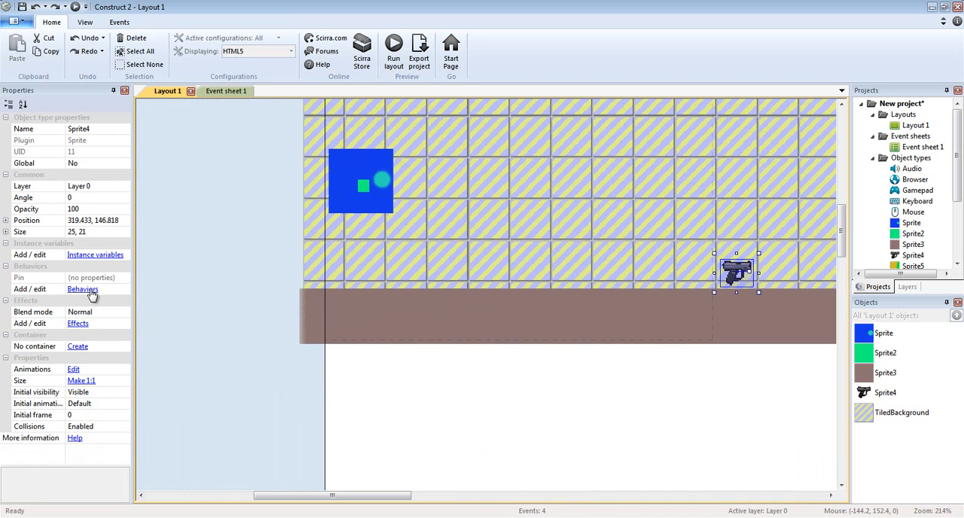
click(83, 289)
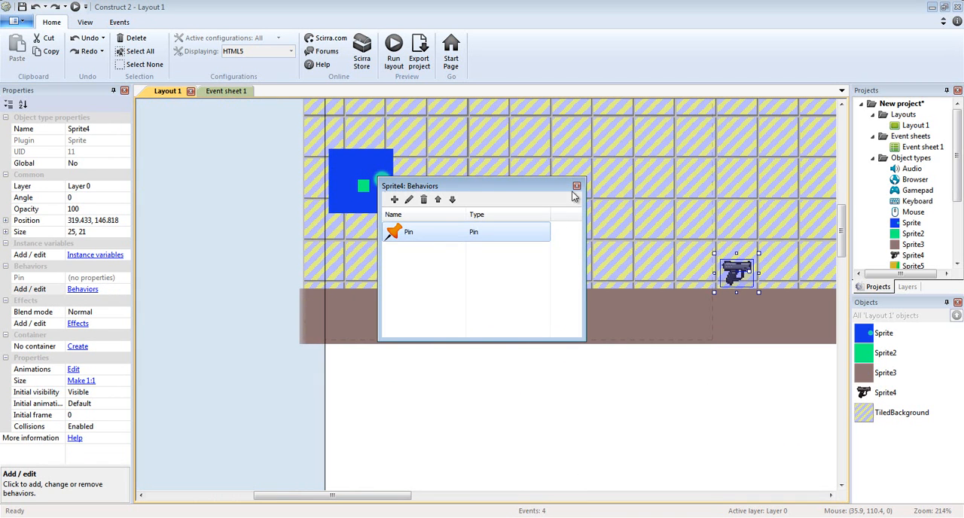
click(577, 186)
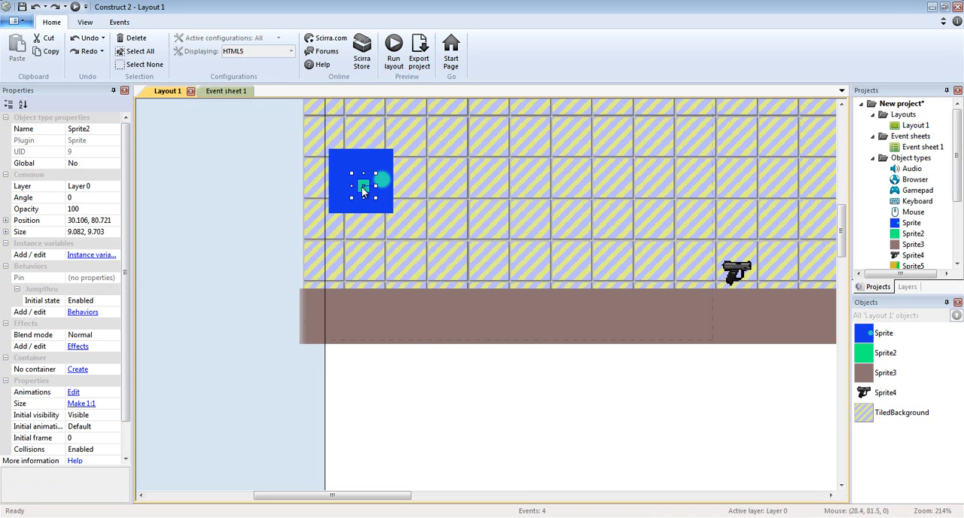
mouse_move(188, 258)
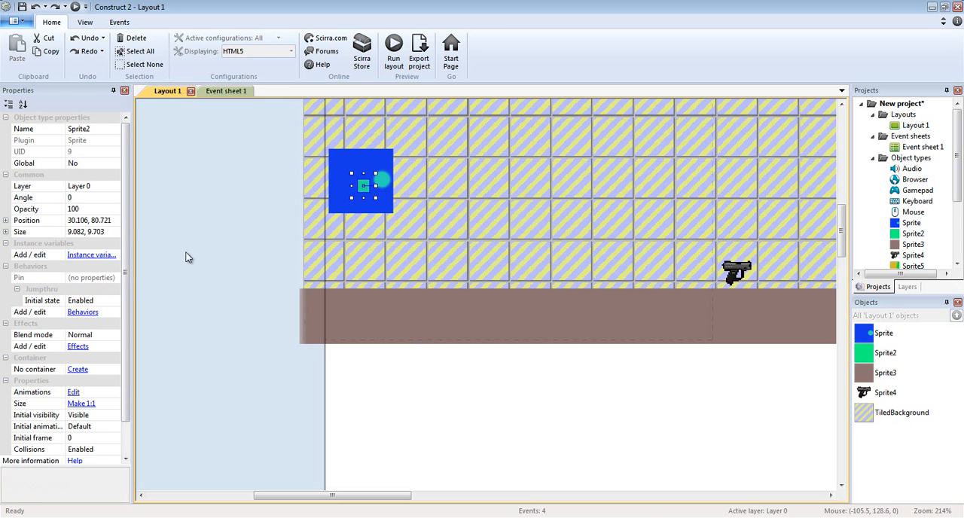
click(81, 312)
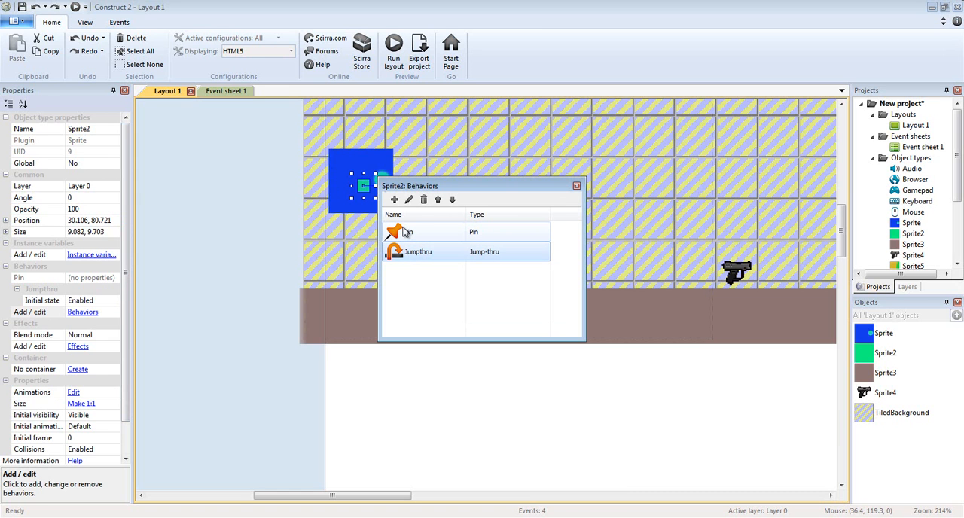
click(577, 187)
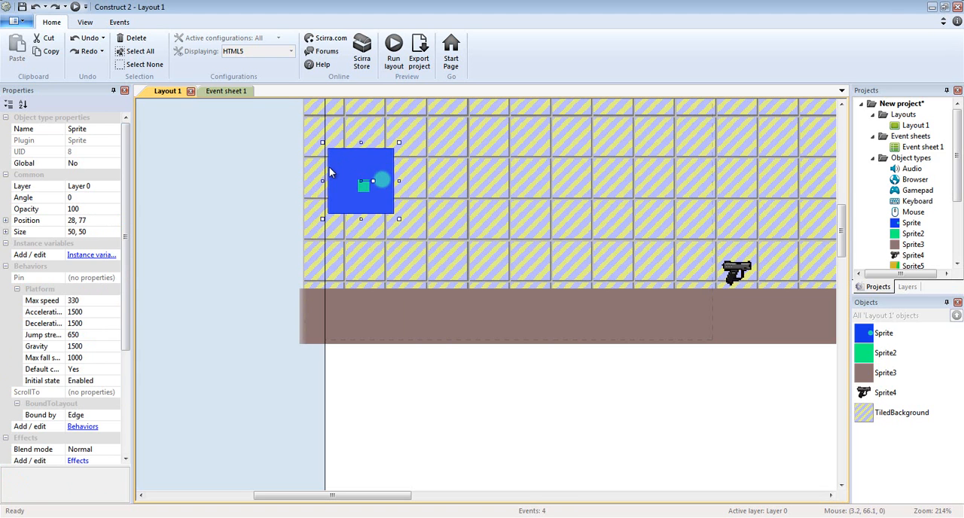
click(83, 426)
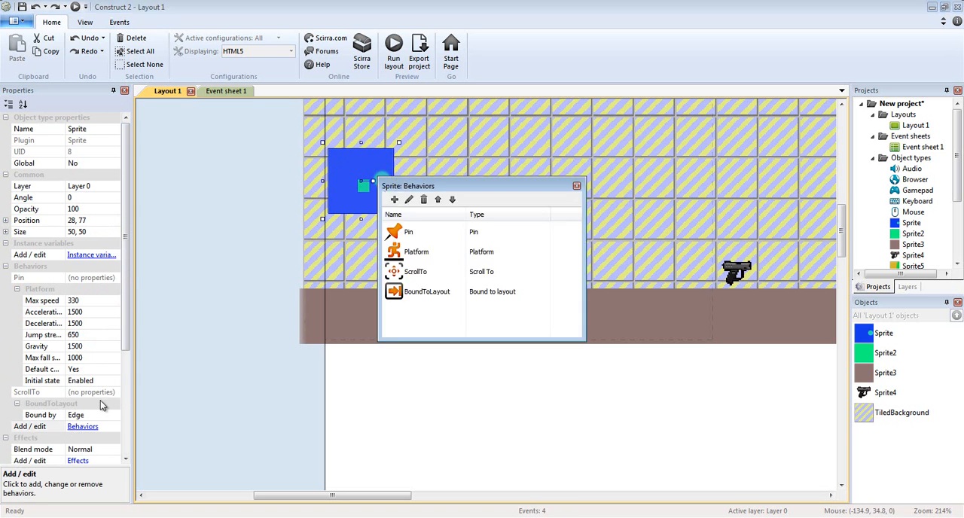
click(410, 232)
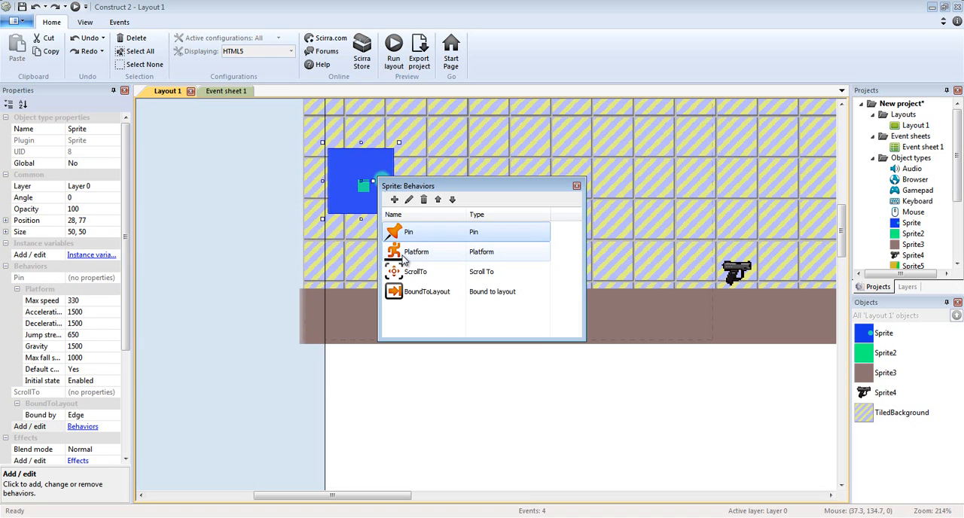
click(428, 293)
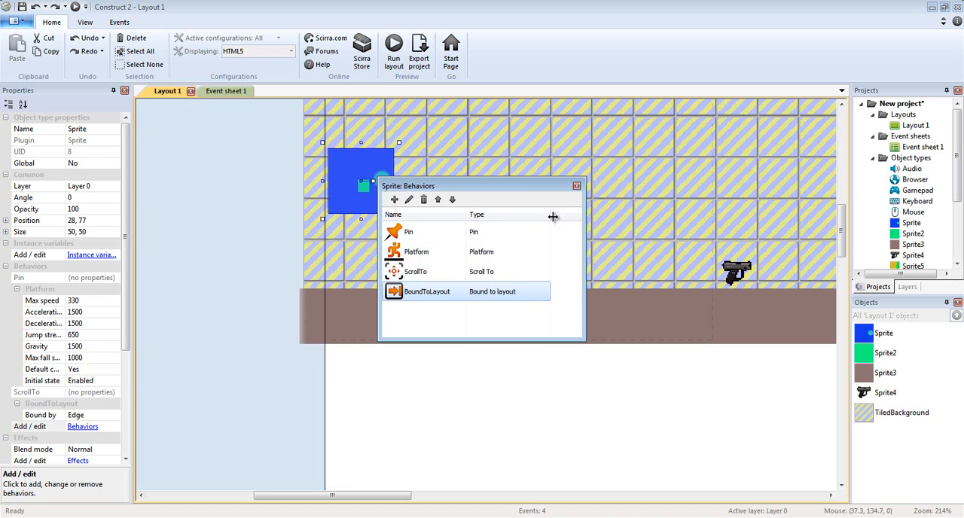
click(577, 185)
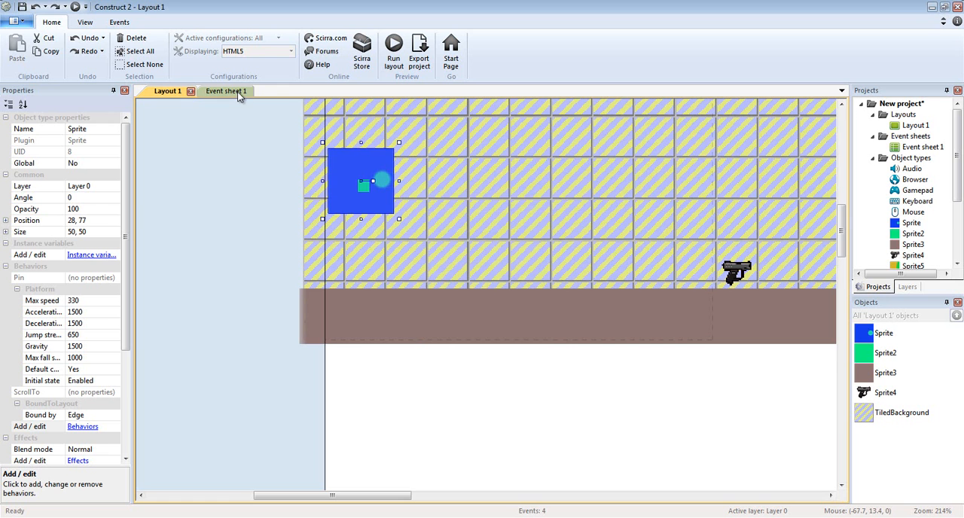
Show Event sheet 1 with the gun collision and pick-up event, leaving the Pin parameters unchanged
click(217, 90)
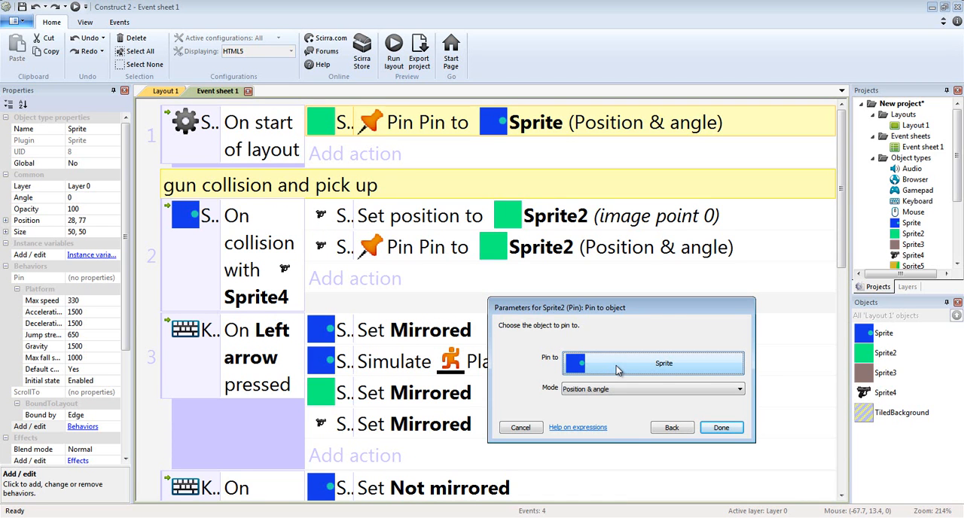
mouse_move(702, 365)
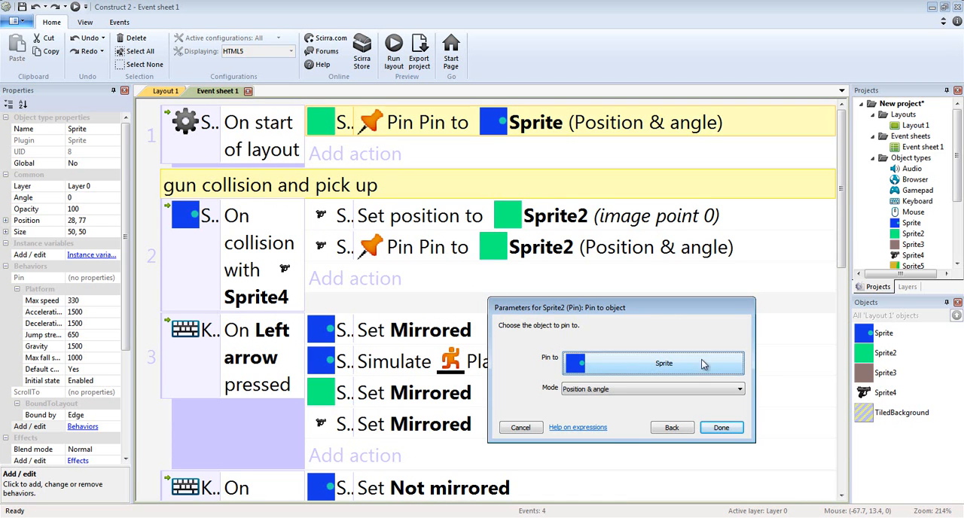
click(720, 428)
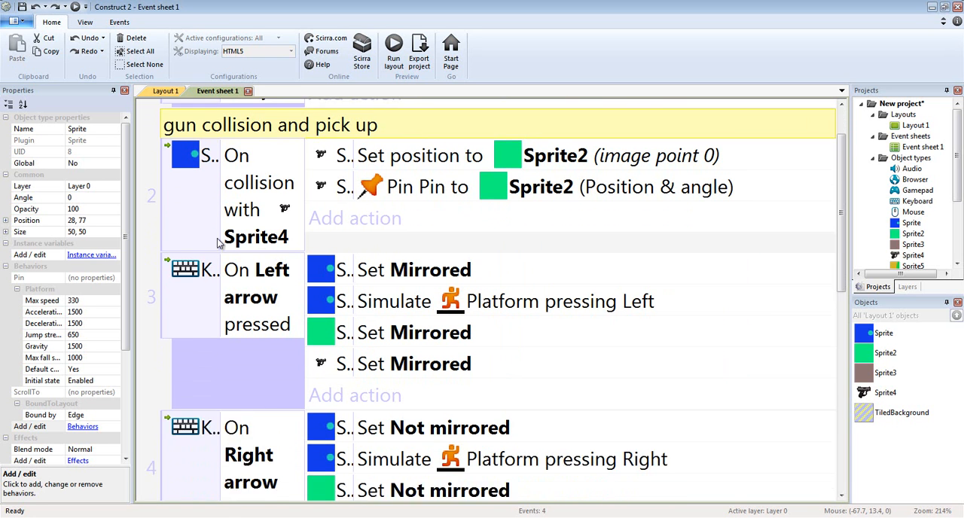
scroll(up, 3)
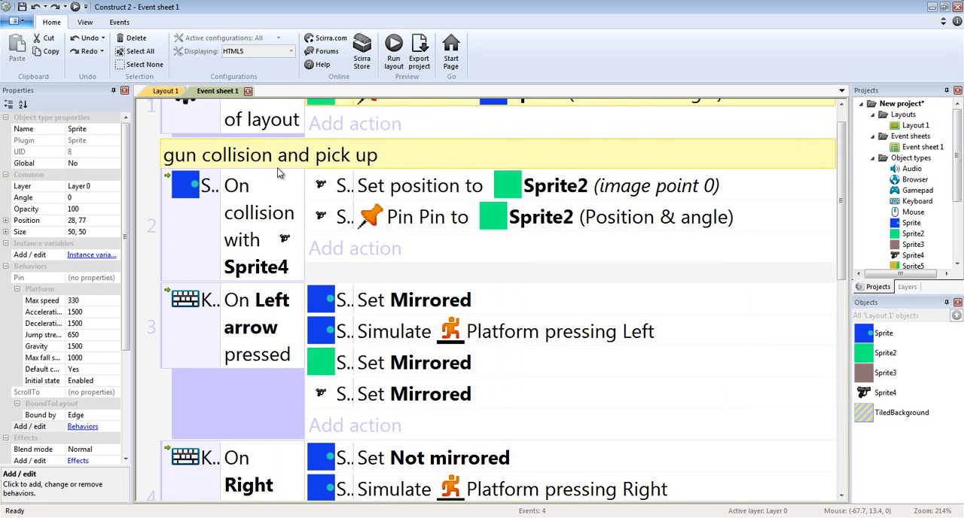
mouse_move(250, 205)
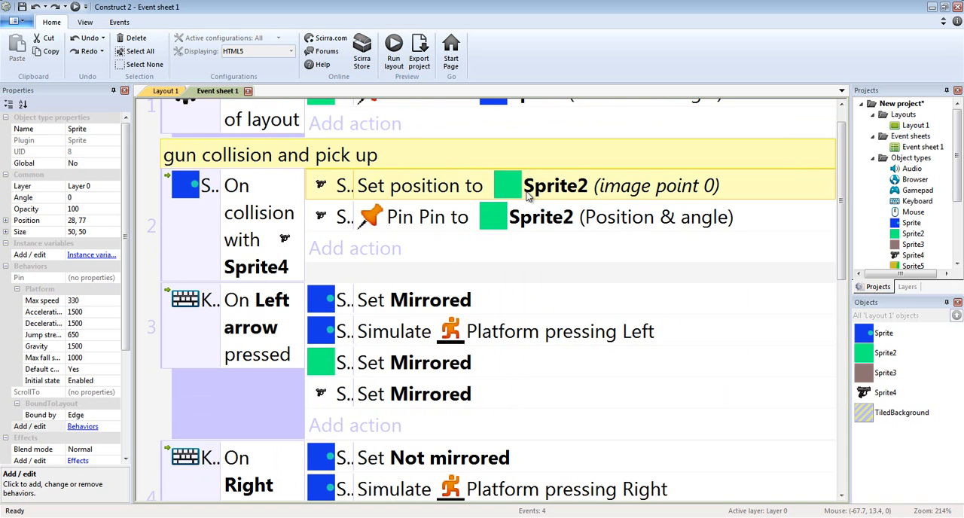
Return to Layout 1, select the green attachment box Sprite2 and review the events
click(165, 90)
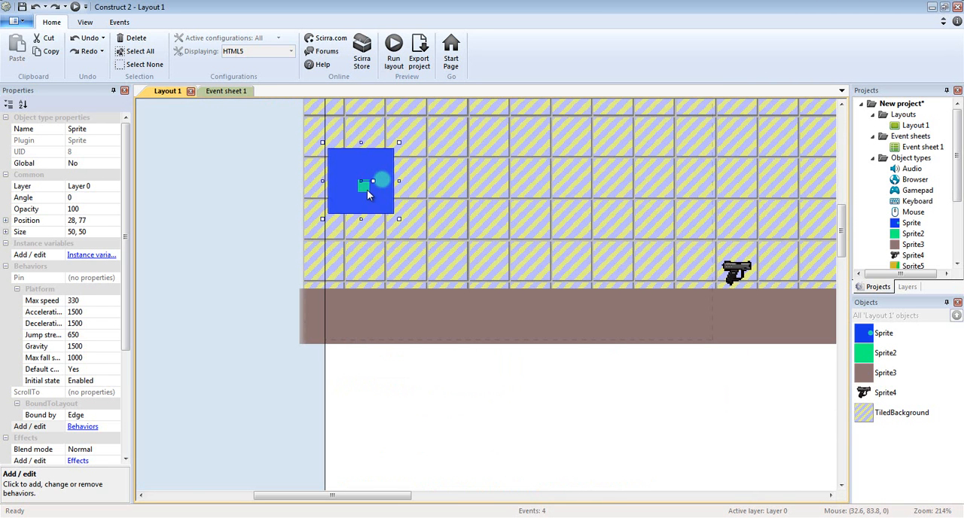
click(217, 90)
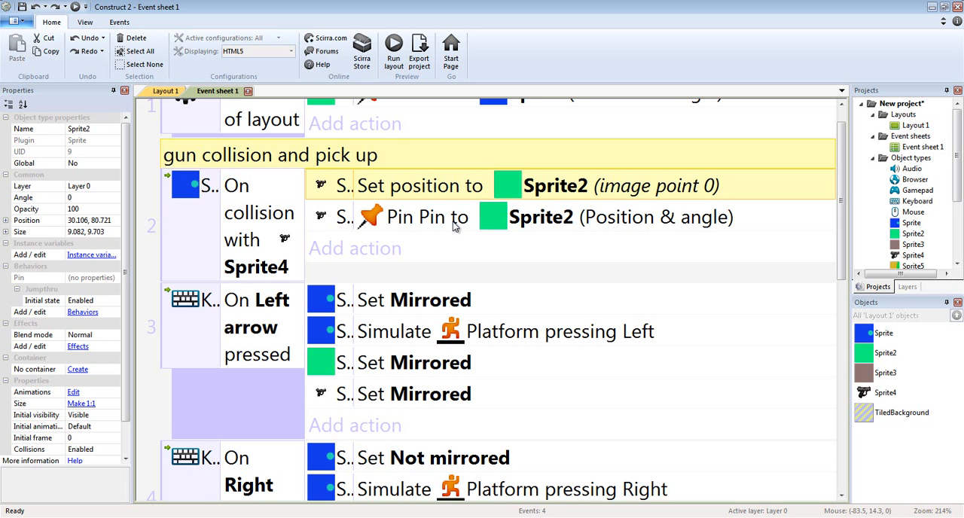
mouse_move(285, 220)
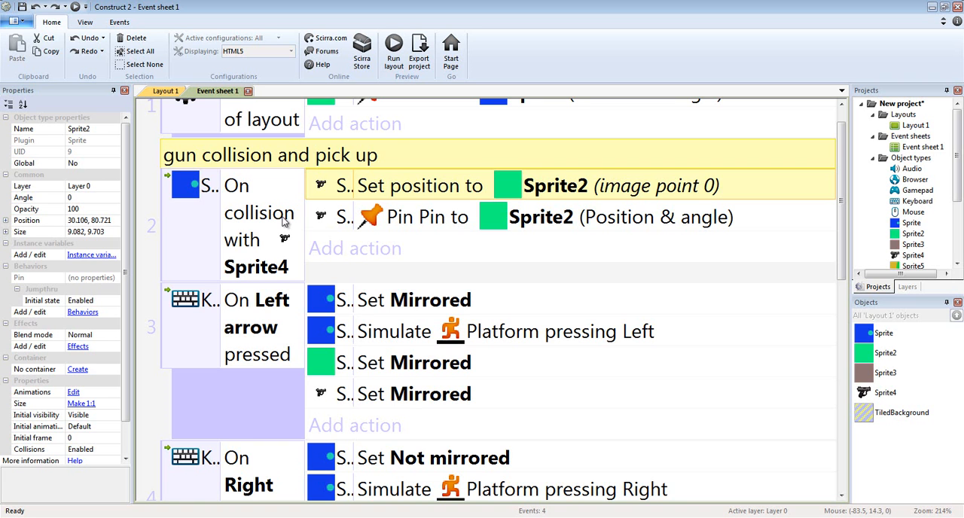
mouse_move(412, 220)
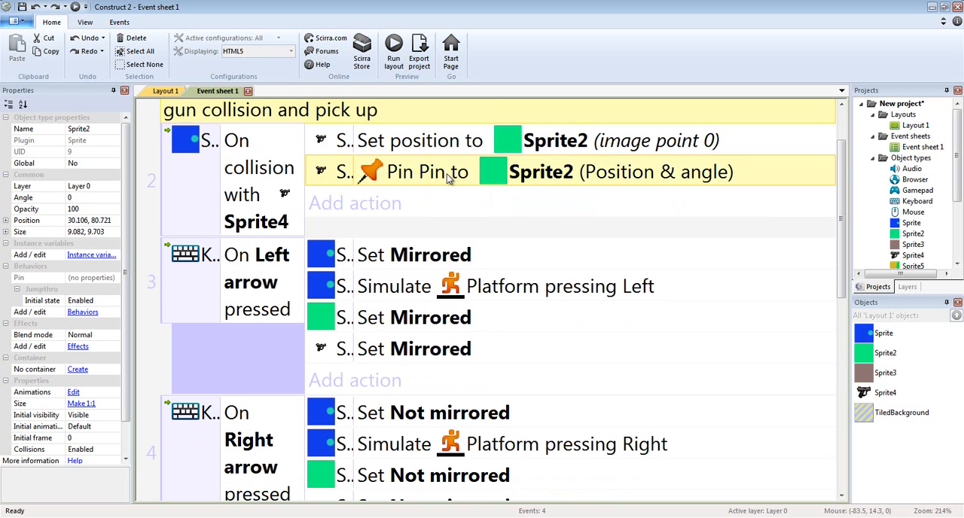
scroll(down, 3)
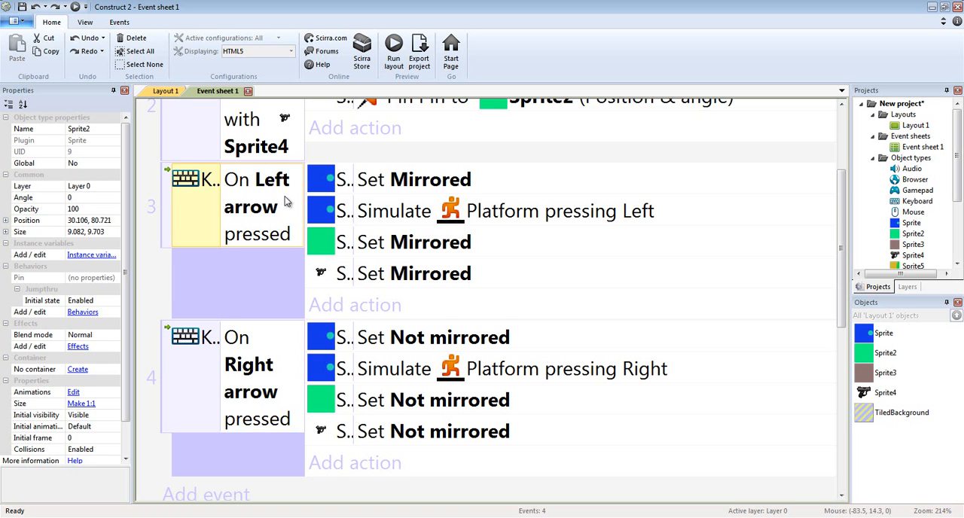
scroll(down, 3)
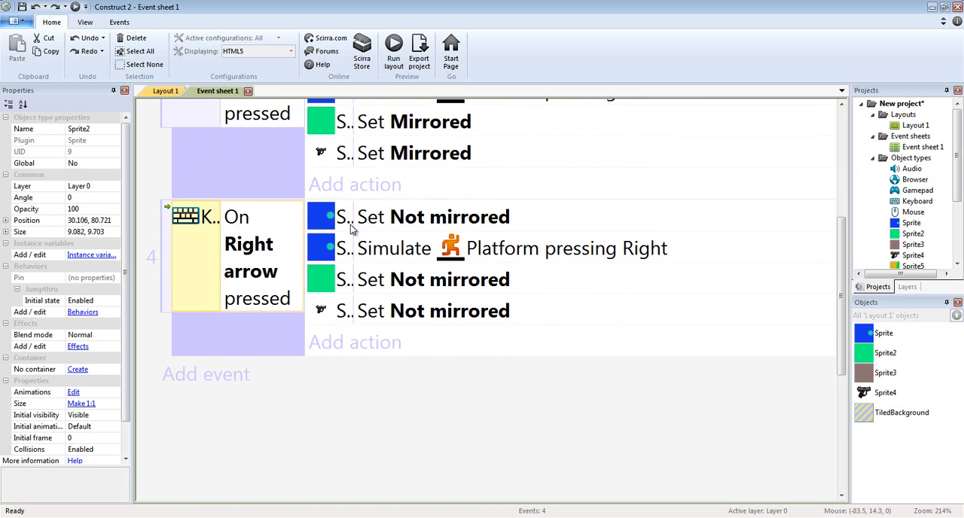
mouse_move(440, 259)
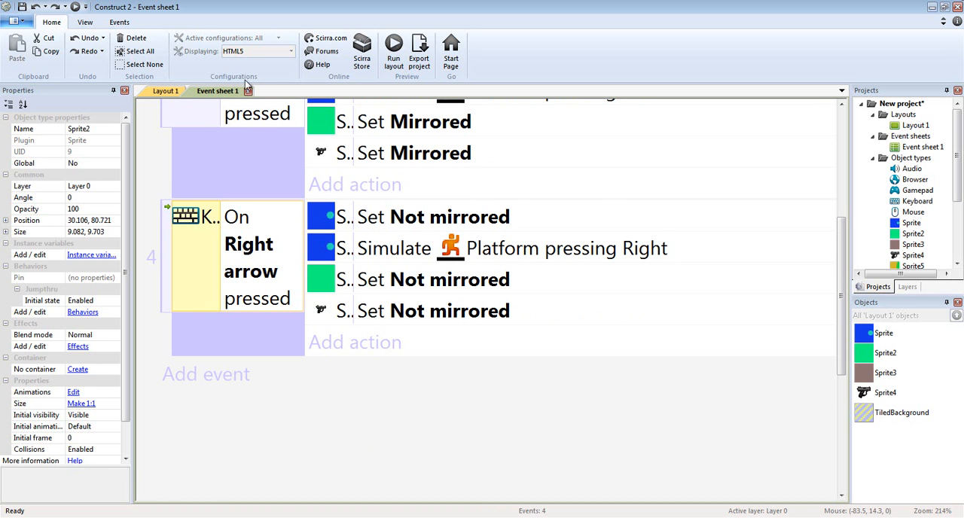
Back on Layout 1, run a new preview of the player, attachment box and gun
click(166, 90)
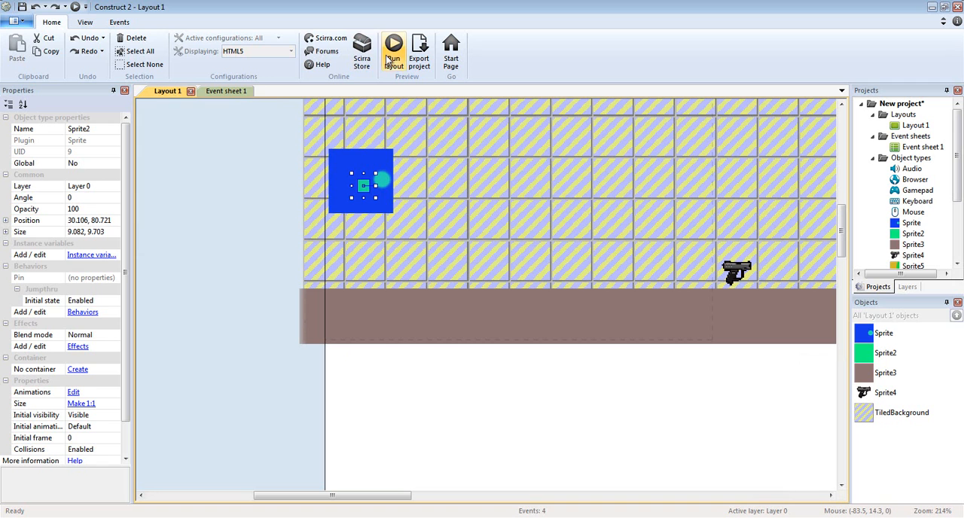
click(391, 47)
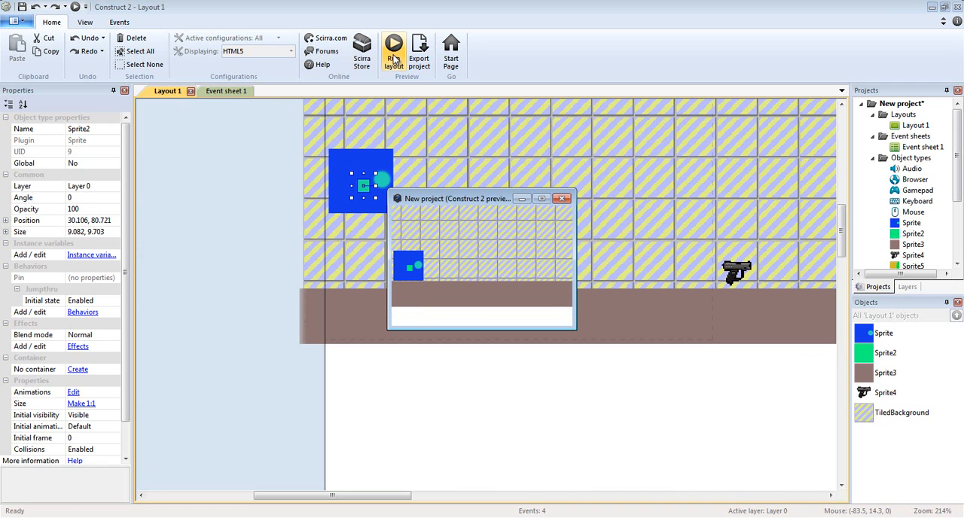